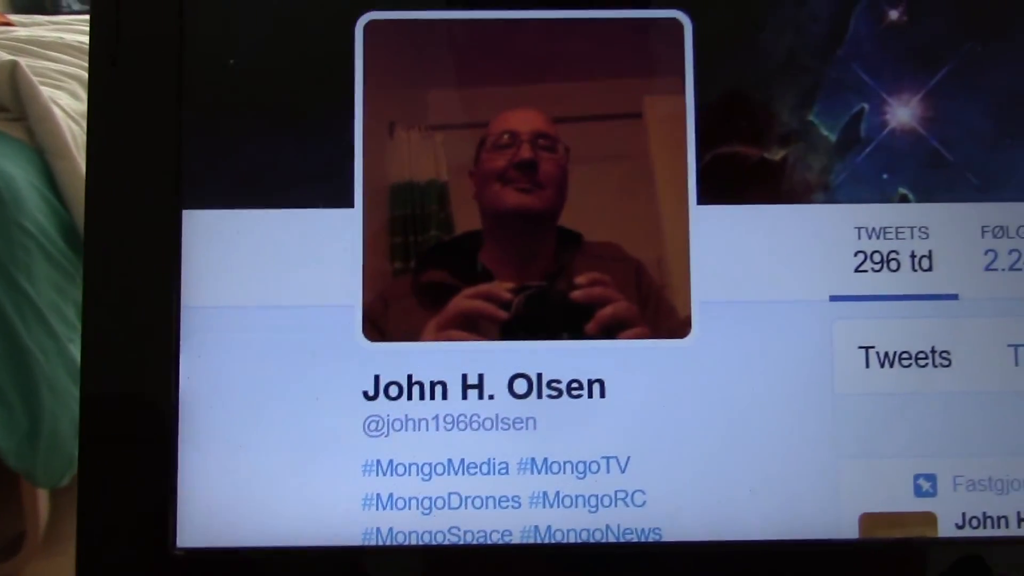
{"action": "scroll", "scroll_direction": "down", "scroll_amount": 3}
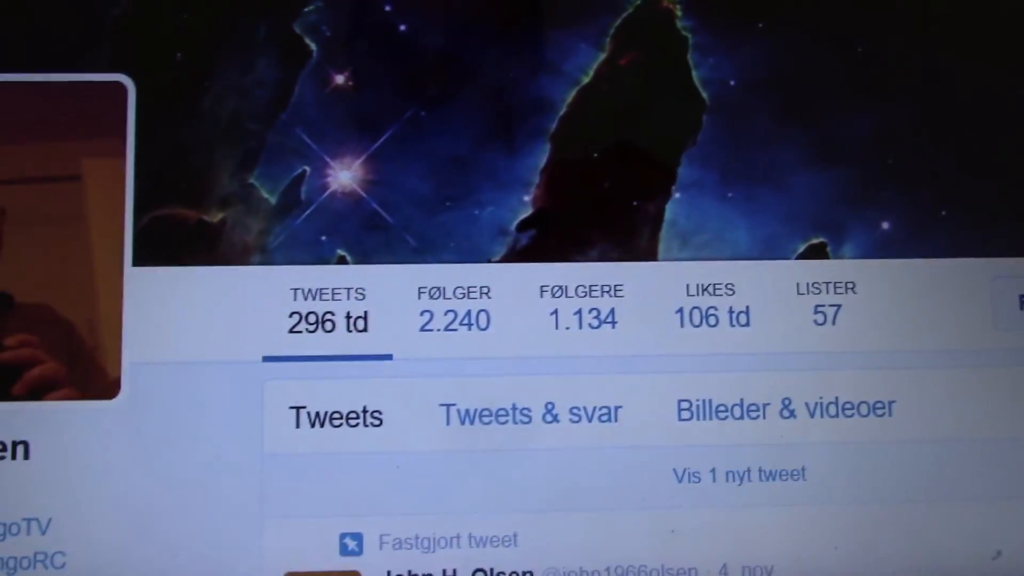